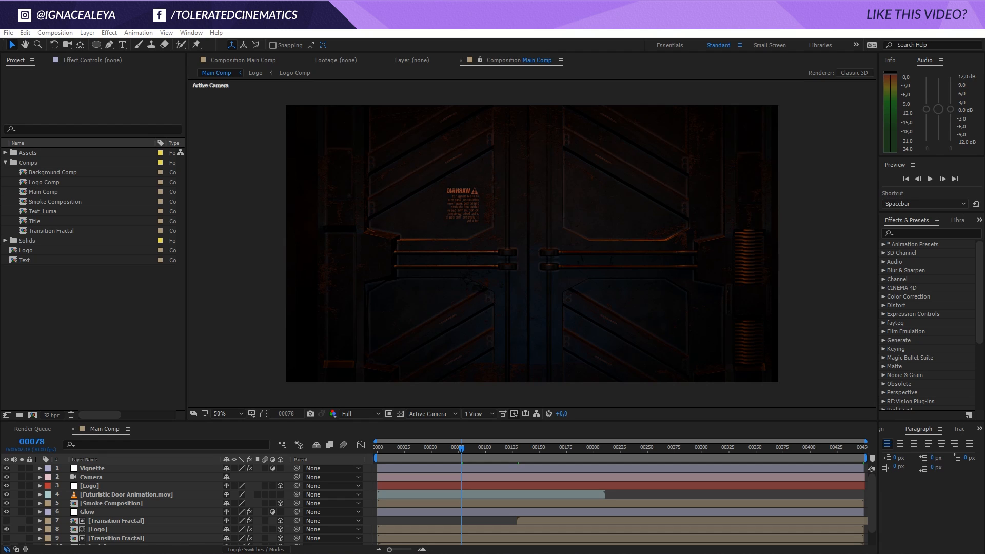
Preview the intro by jumping between the door opening, logo reveal and TOLERATED CINEMATICS title.
left_click(549, 448)
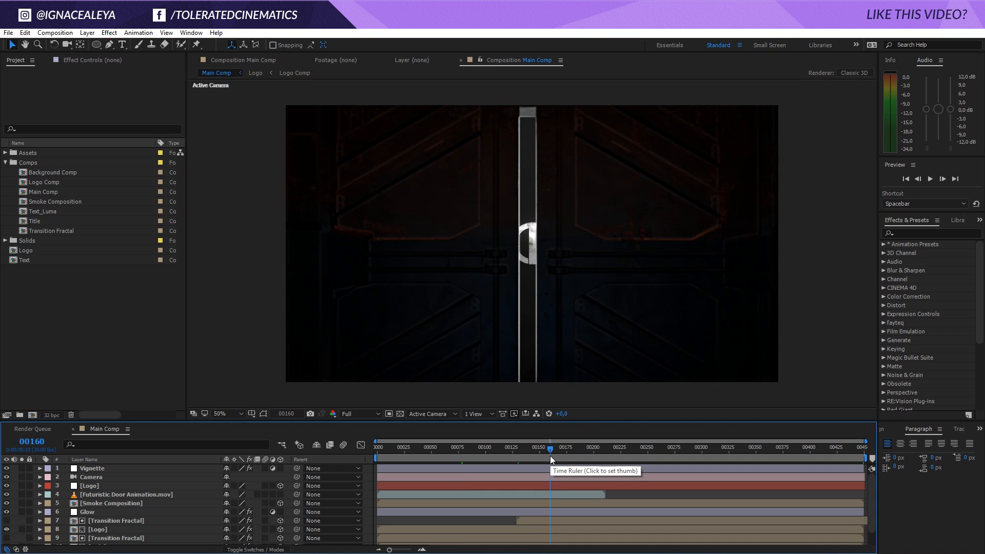
left_click(602, 447)
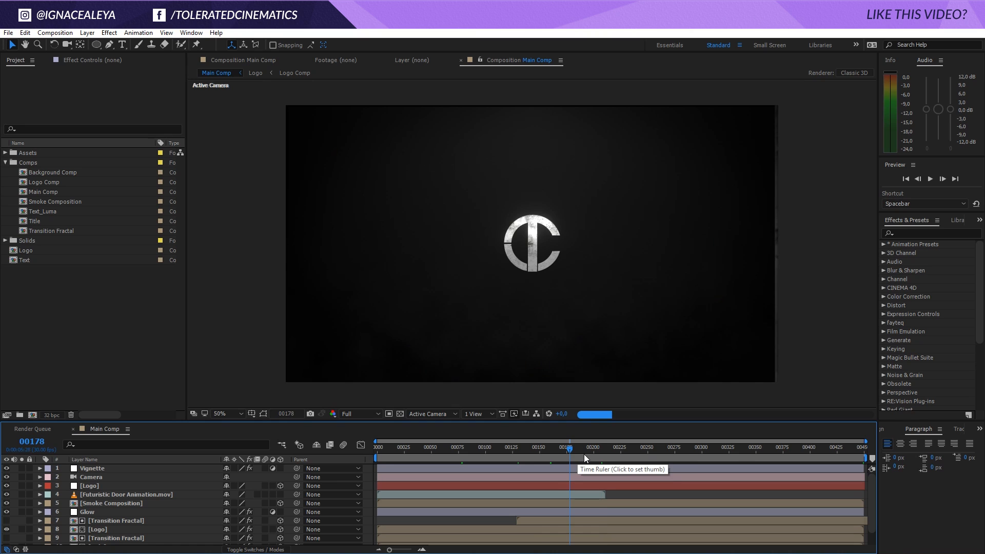
left_click(568, 448)
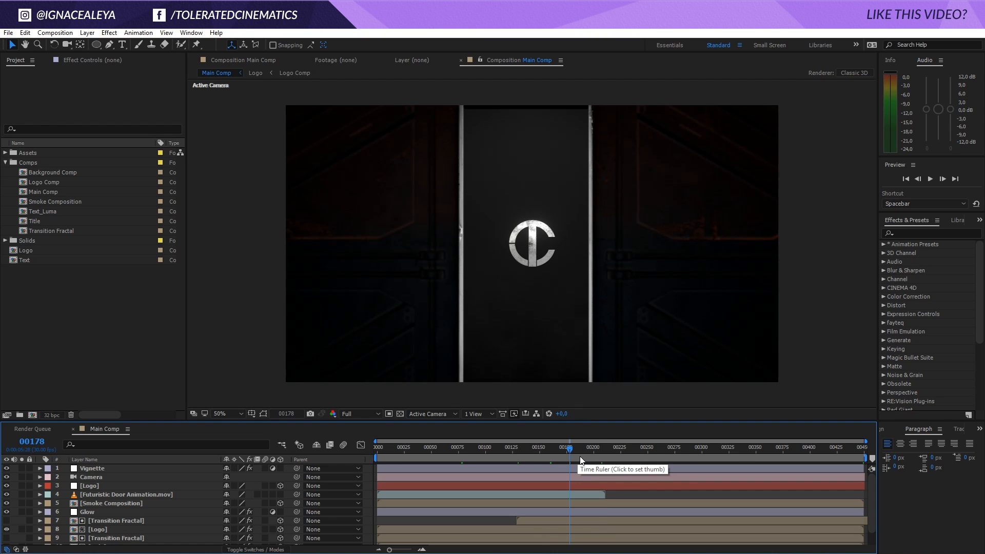
left_click(512, 447)
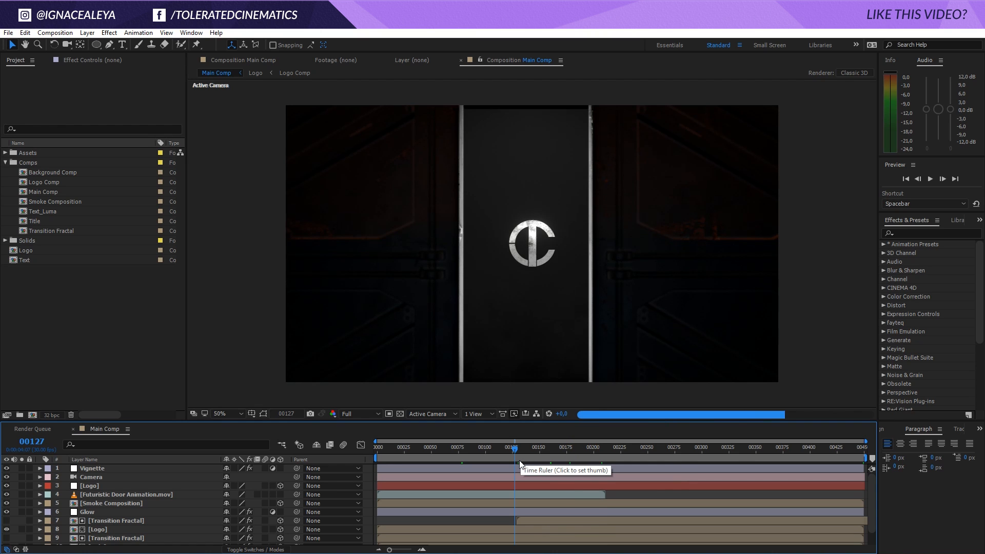
left_click(428, 448)
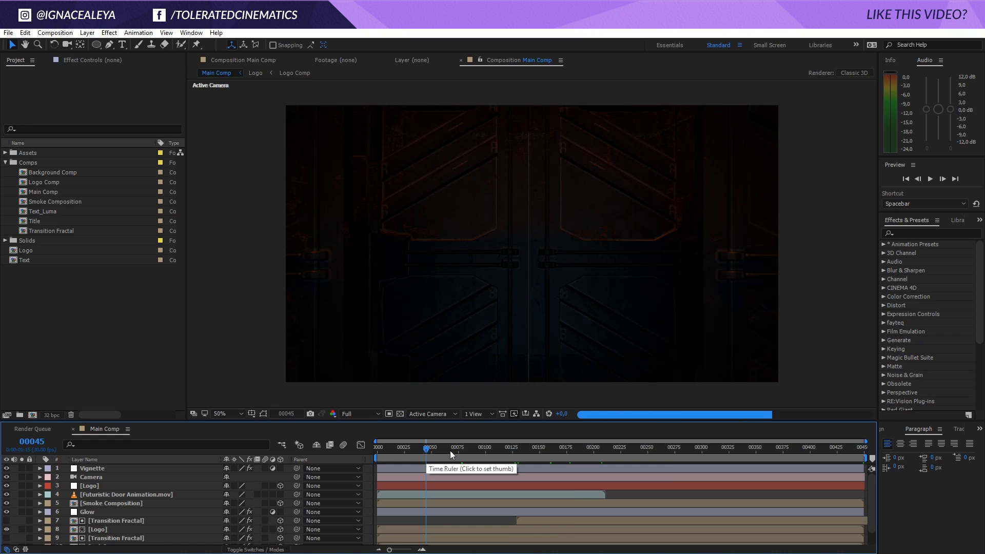
left_click(507, 447)
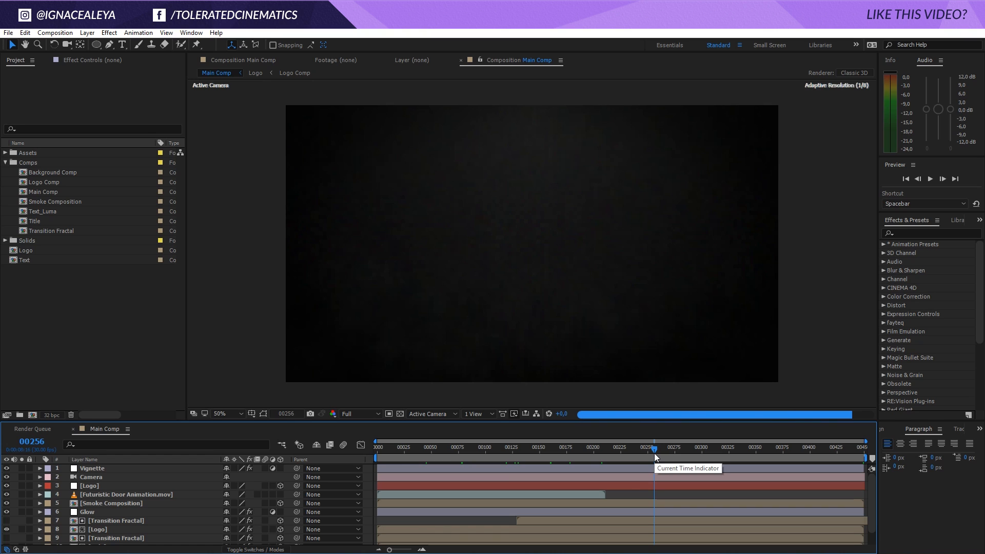
left_click(602, 447)
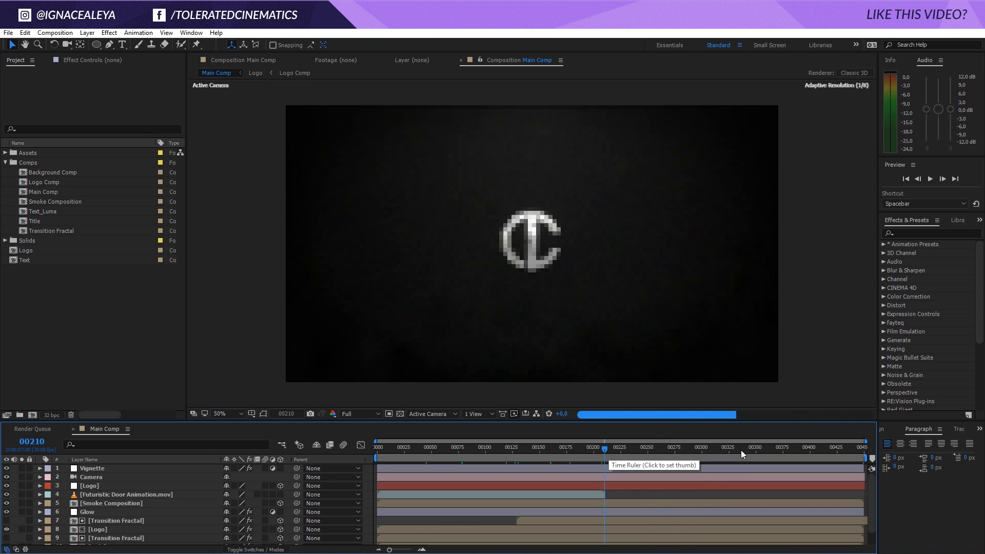
left_click(759, 447)
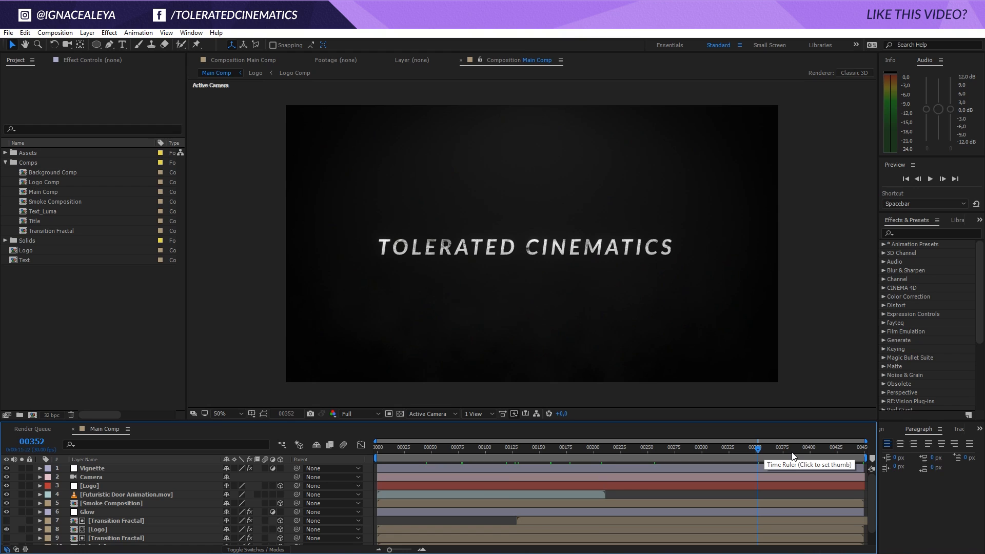
mouse_move(546, 252)
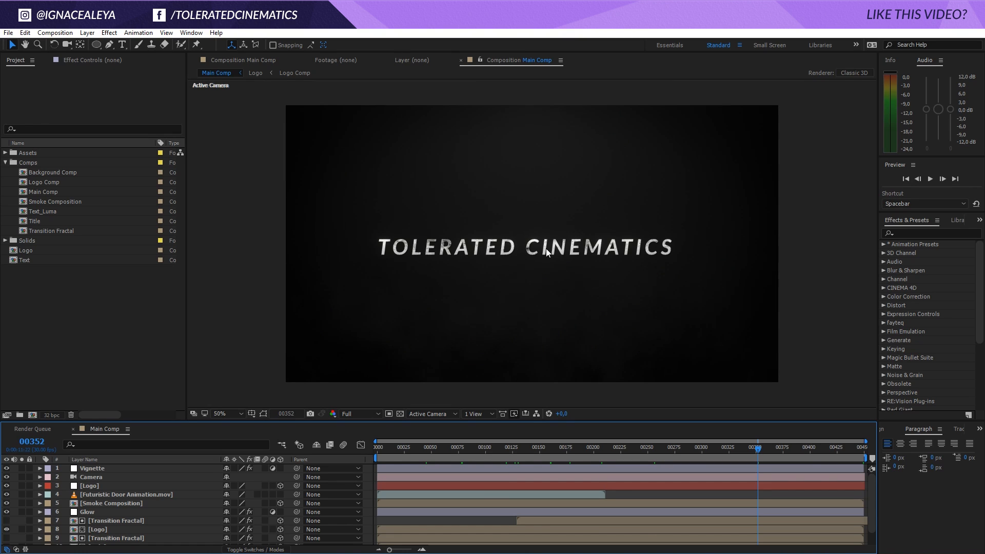
mouse_move(450, 257)
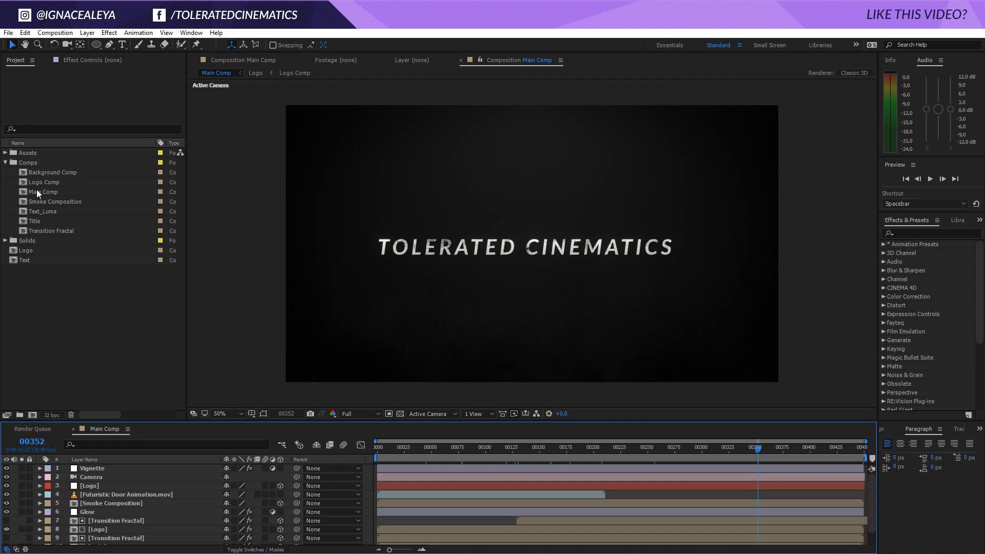
Run Collect Files on Main Comp with Reduce Project kept on.
left_click(45, 192)
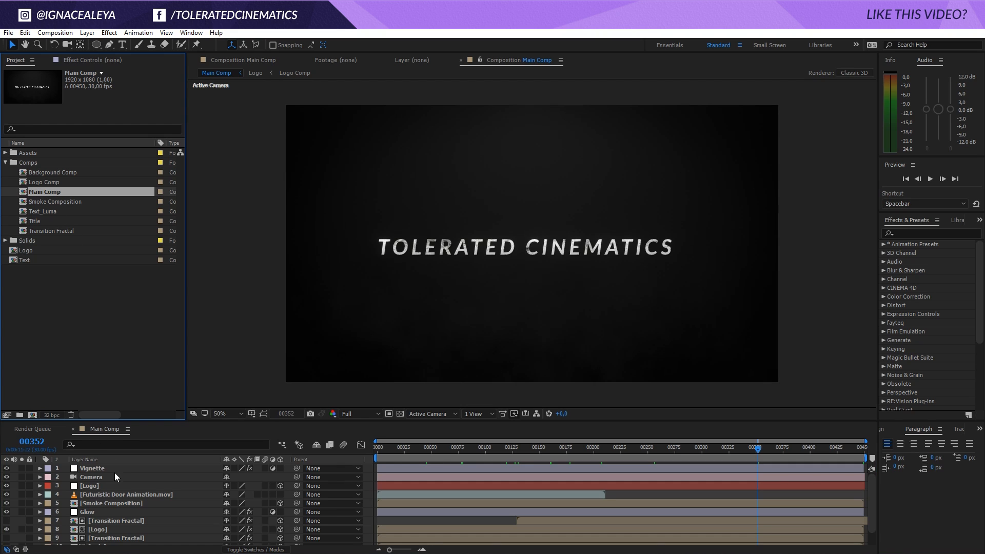
mouse_move(353, 240)
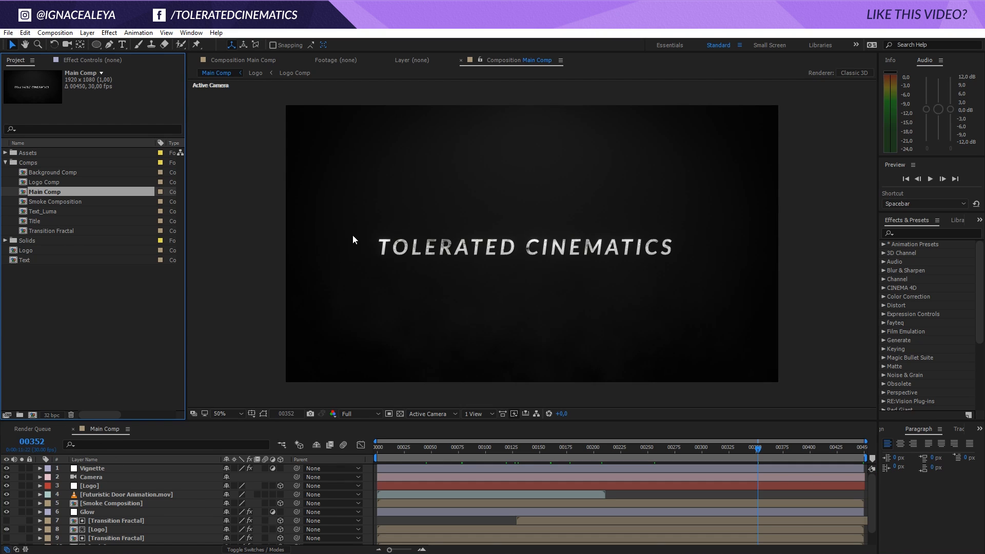
left_click(8, 32)
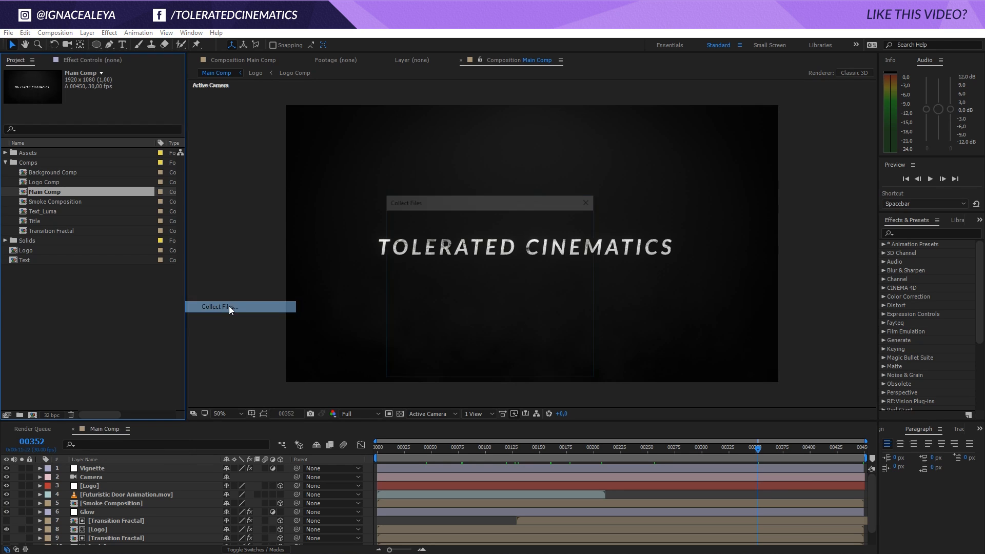
left_click(219, 307)
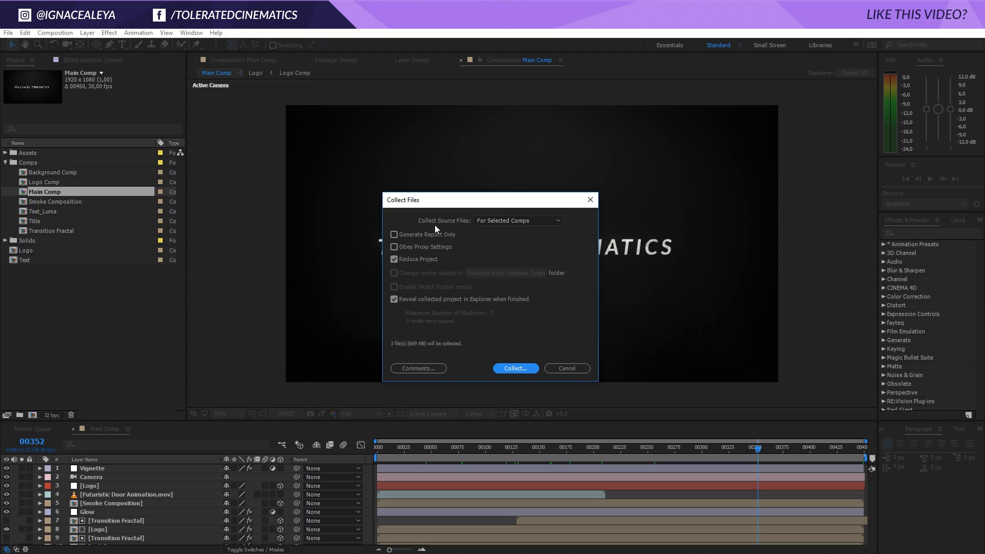
mouse_move(498, 219)
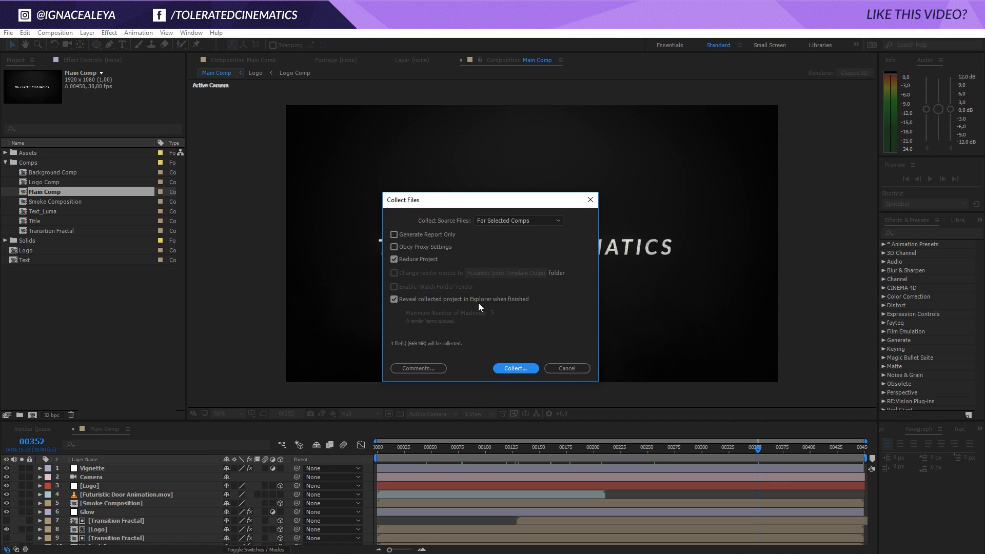
mouse_move(534, 332)
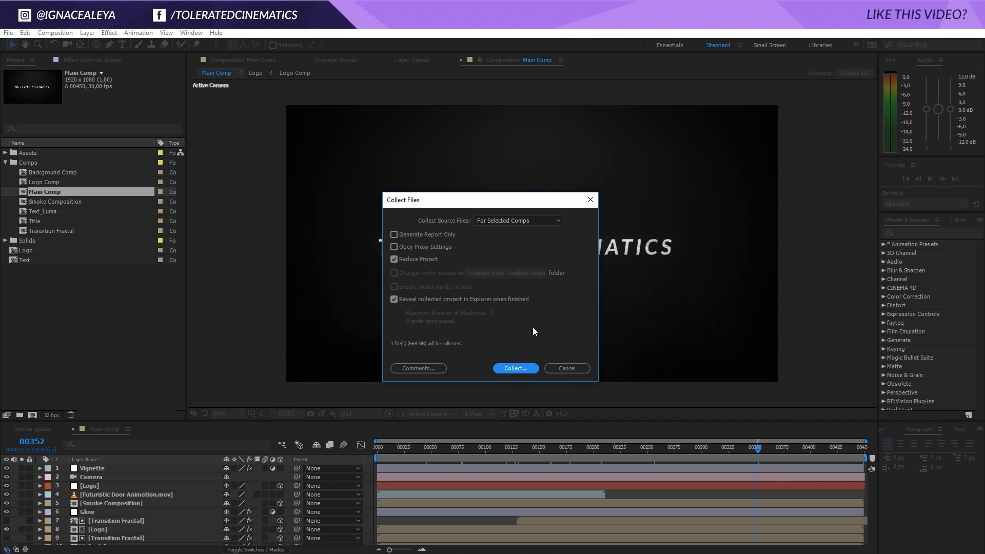
mouse_move(513, 370)
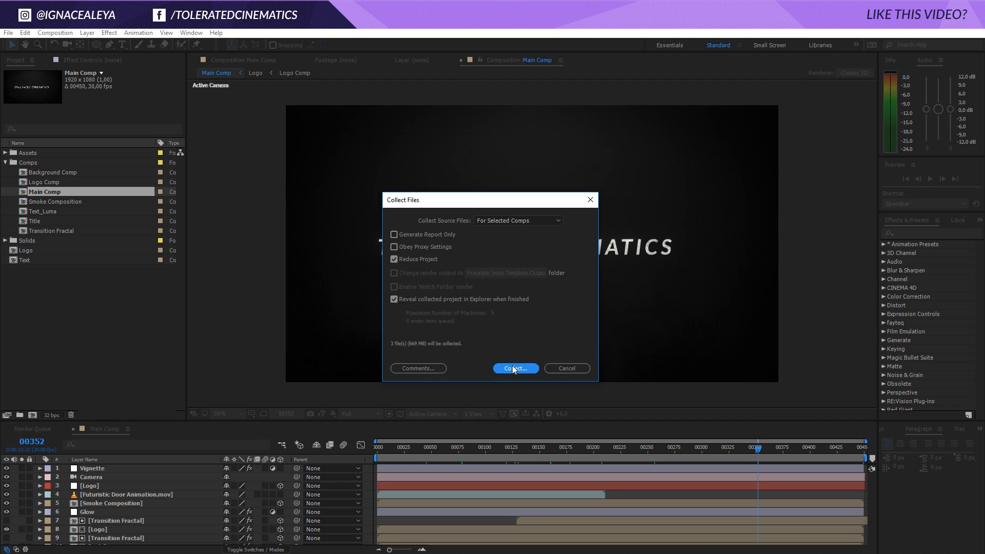
left_click(515, 369)
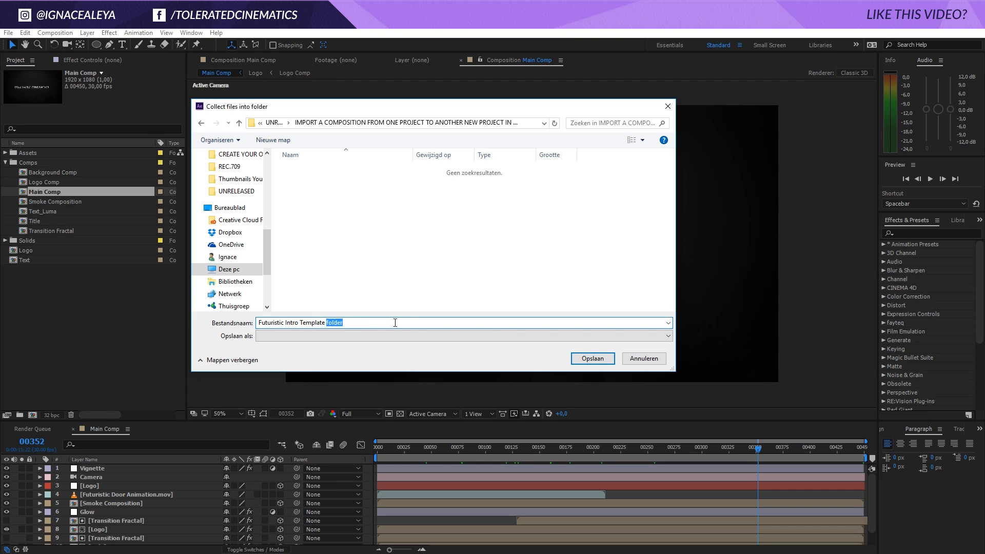
Name the destination folder 'Futuristic Intro Template For Project' and let copying finish.
type("Futuris")
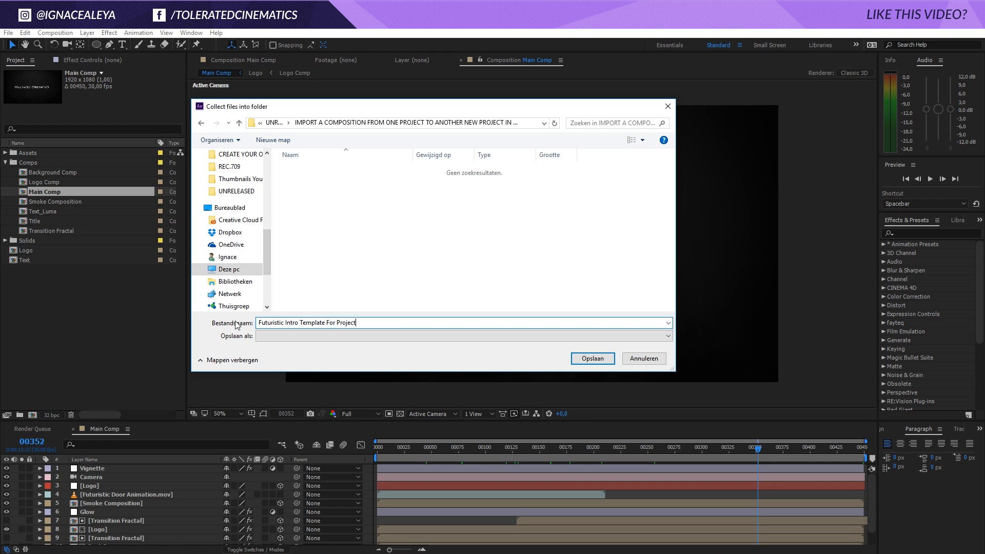
left_click(592, 358)
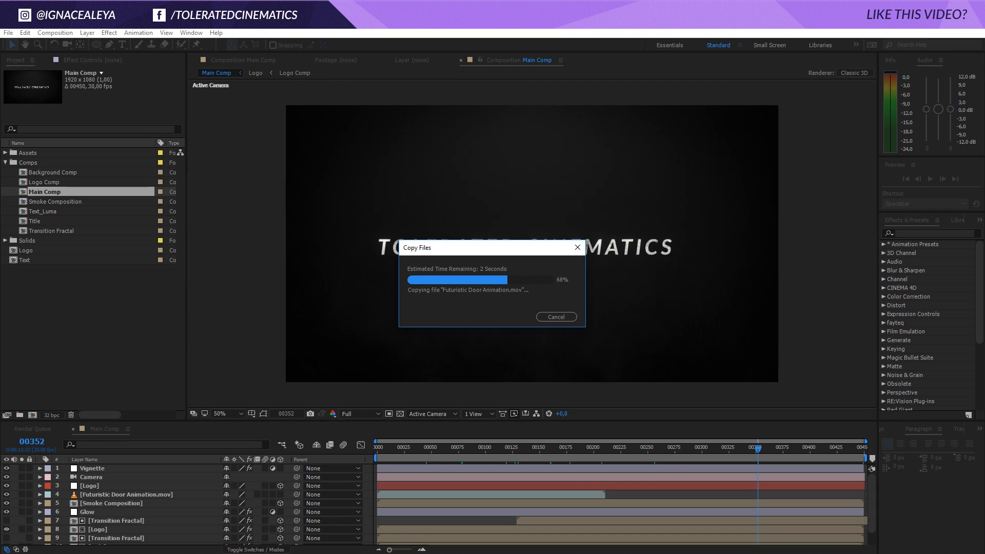
left_click(8, 33)
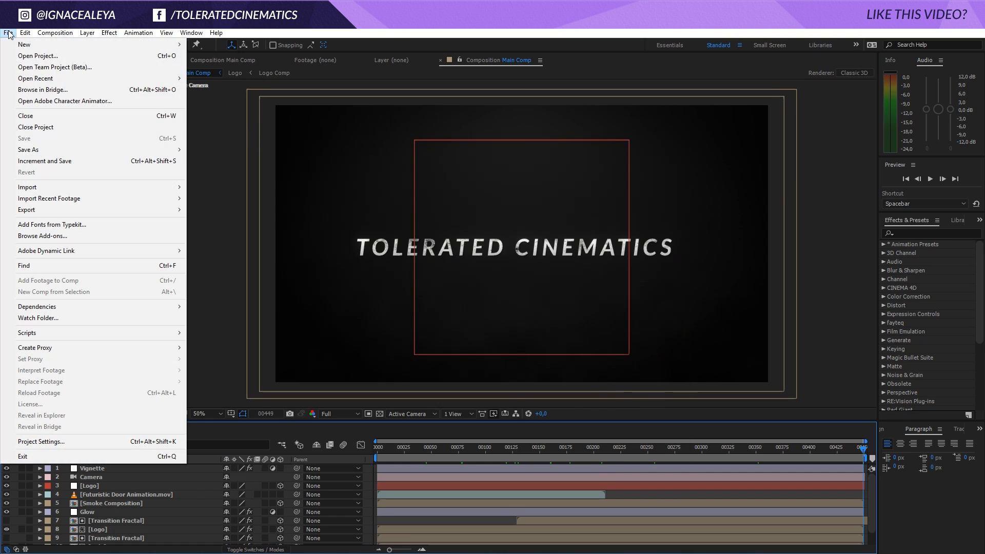
mouse_move(36, 127)
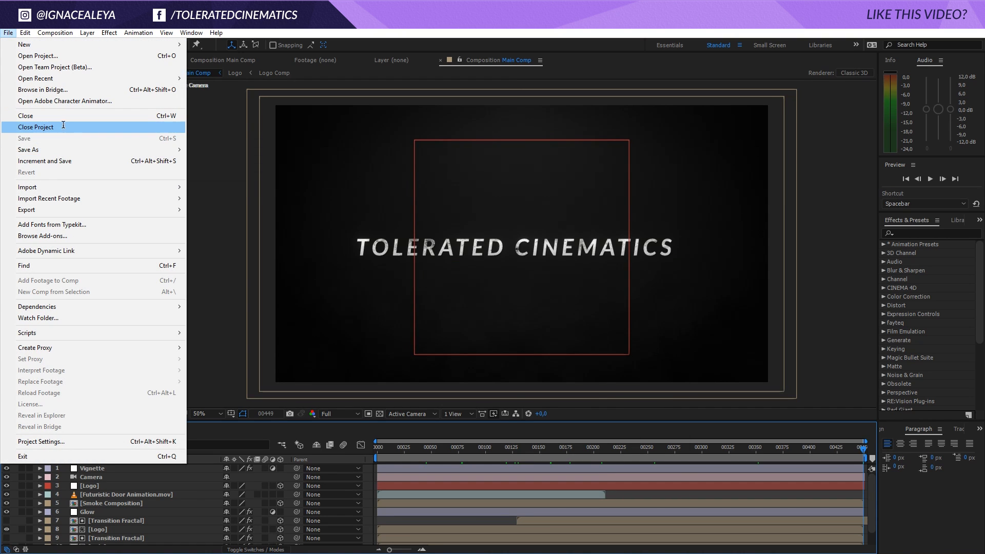
Close the collected intro template project with File > Close Project.
left_click(36, 126)
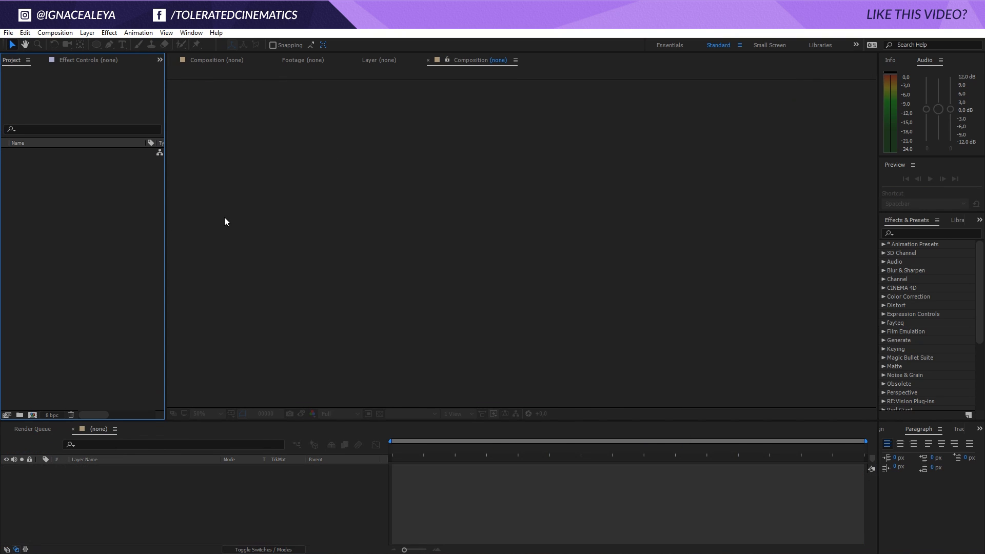
mouse_move(68, 181)
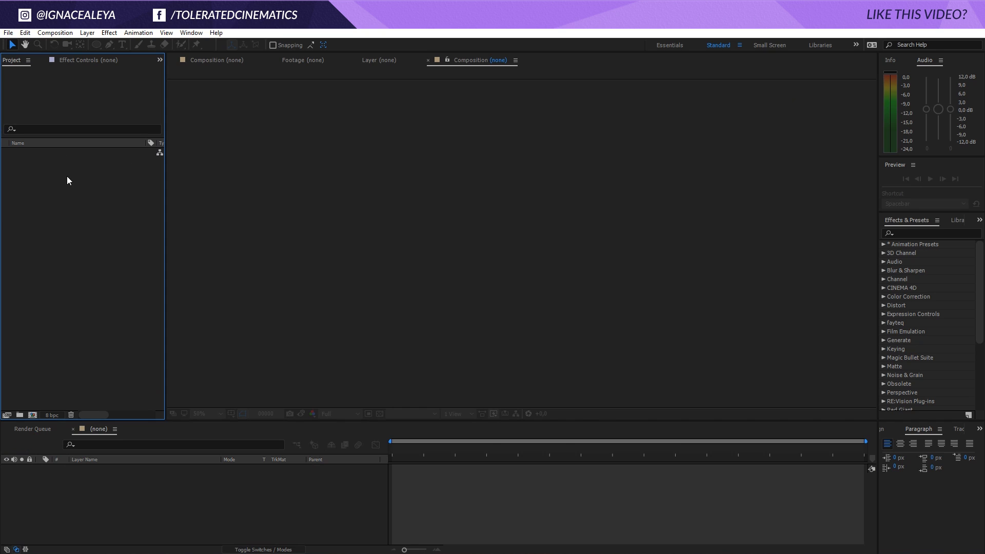
mouse_move(154, 211)
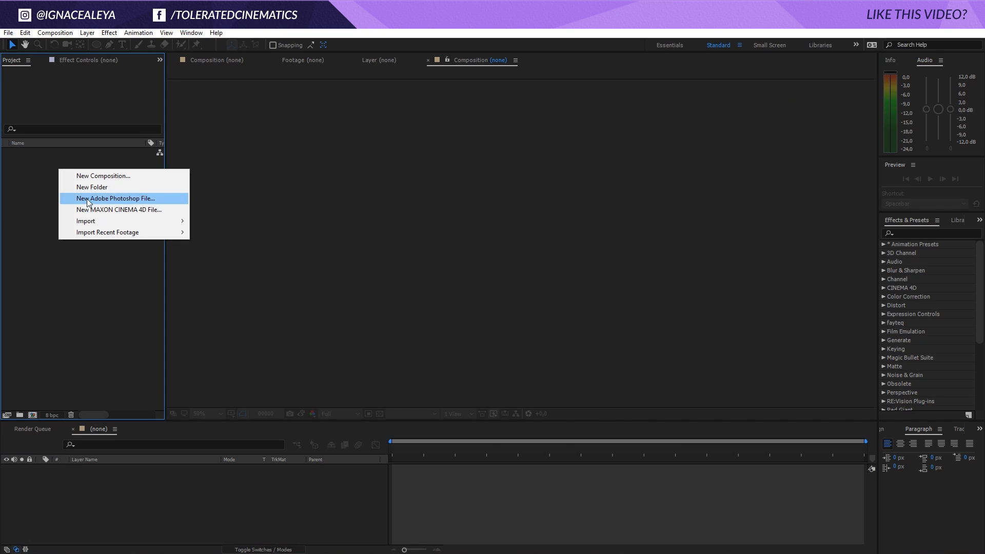
Import Futuristic Intro Template.aep into the empty project and select Main Comp.
left_click(87, 221)
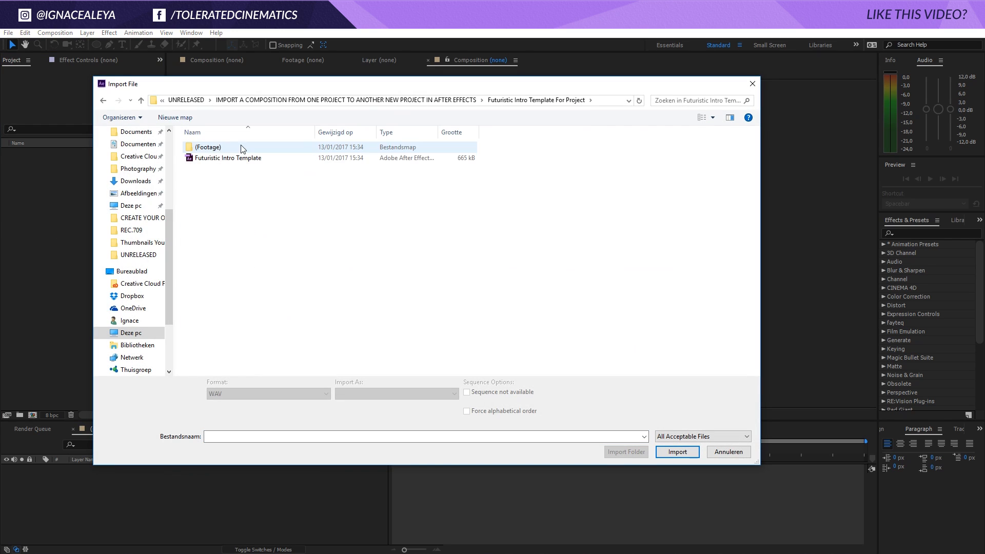
left_click(228, 158)
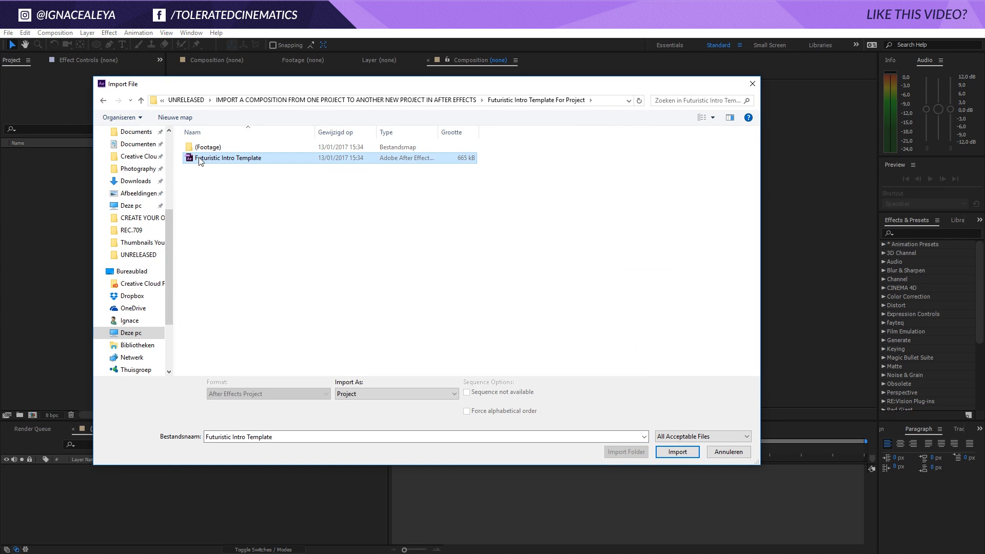
mouse_move(207, 162)
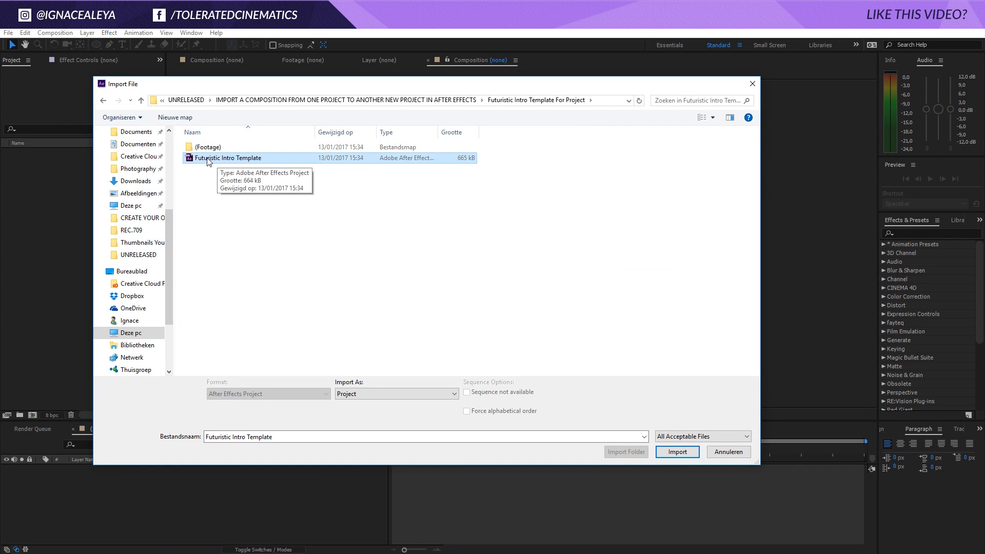
left_click(677, 452)
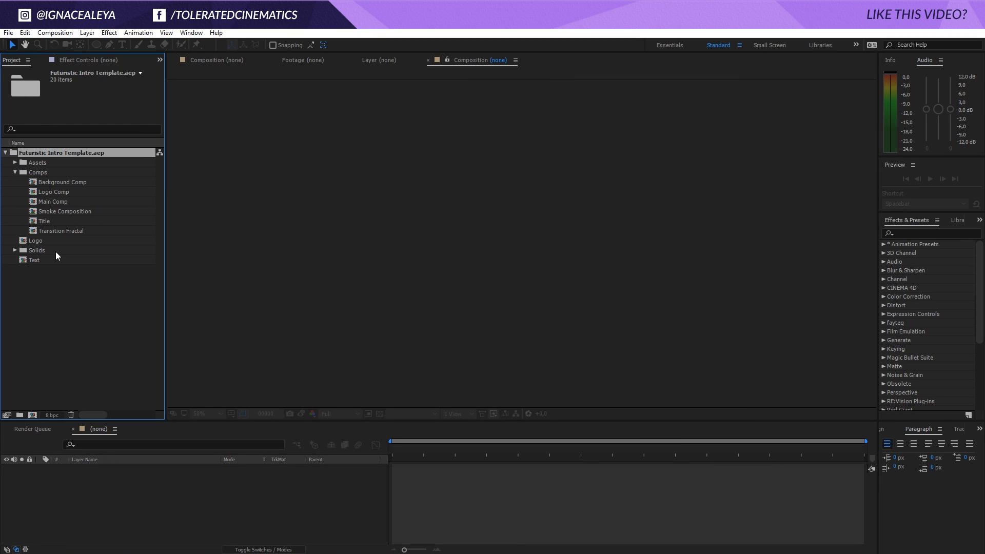
left_click(53, 201)
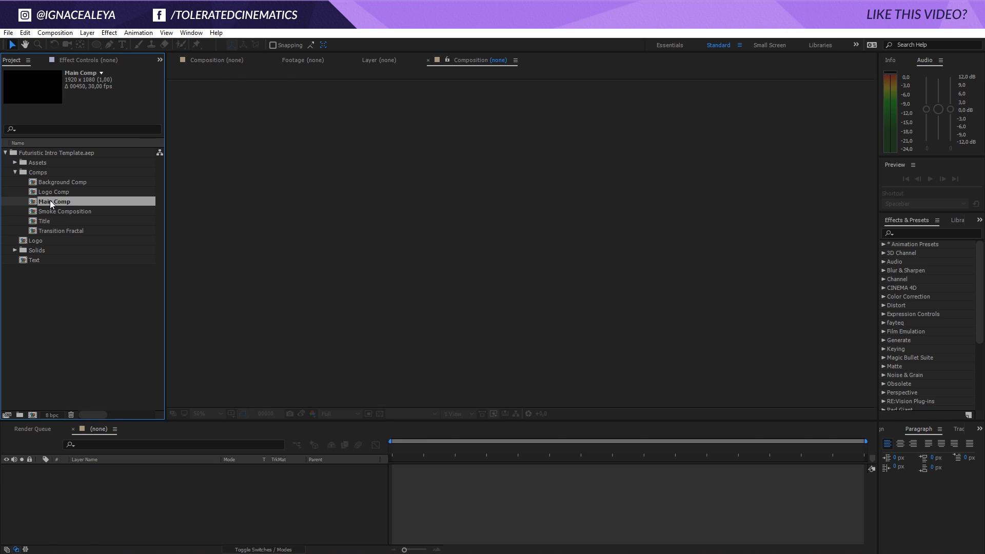
Open Main Comp, switch colour depth to 32 bpc, then open the Title composition.
double_click(54, 202)
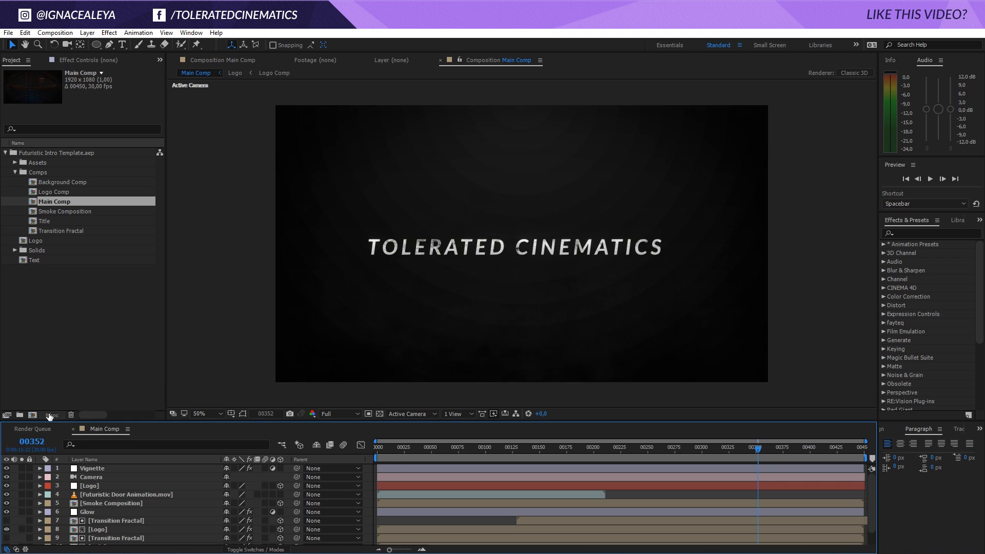
left_click(512, 215)
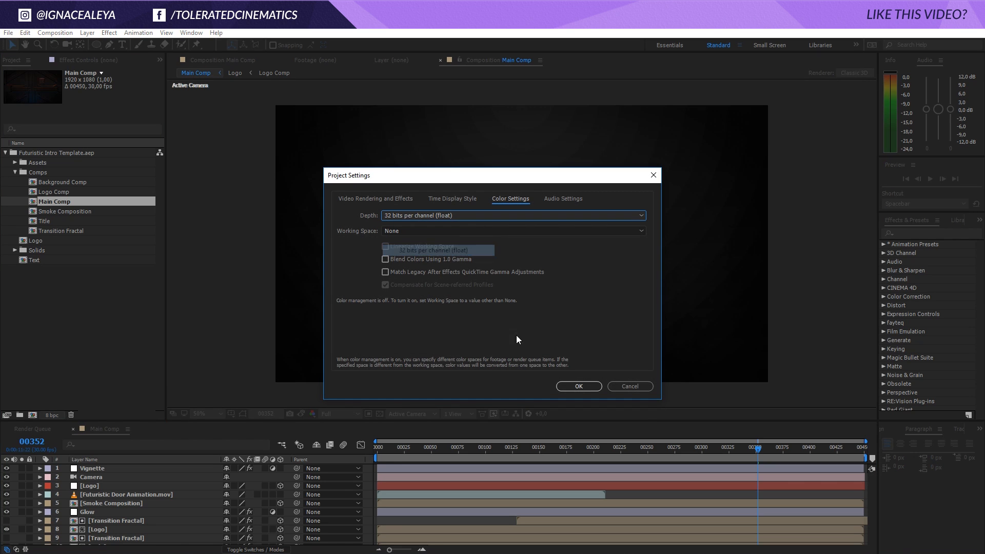
left_click(578, 386)
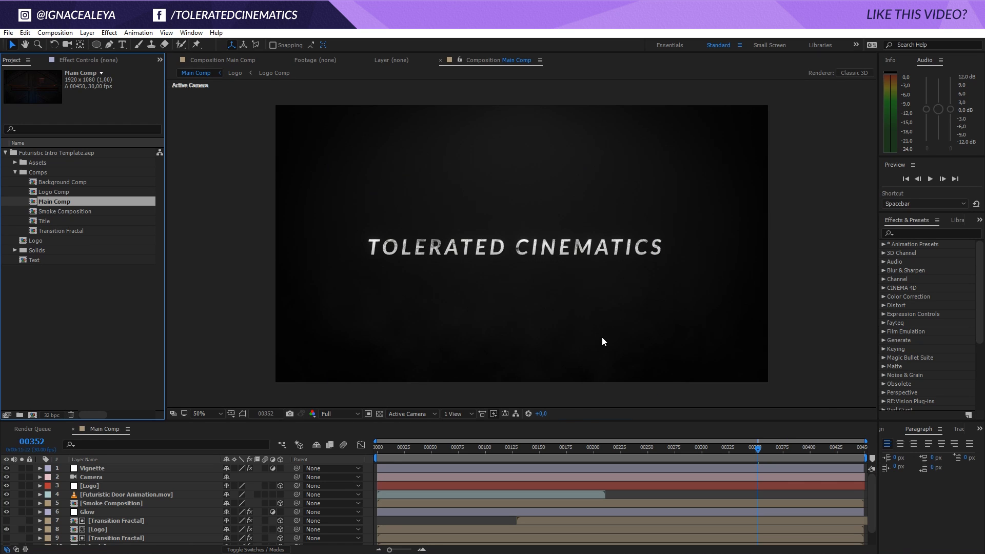
mouse_move(562, 310)
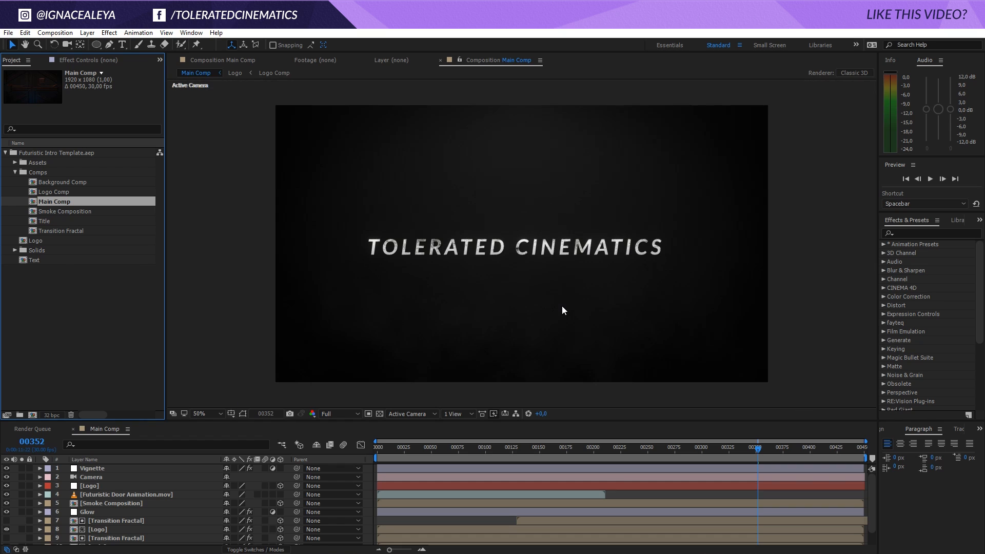
scroll("down", 3)
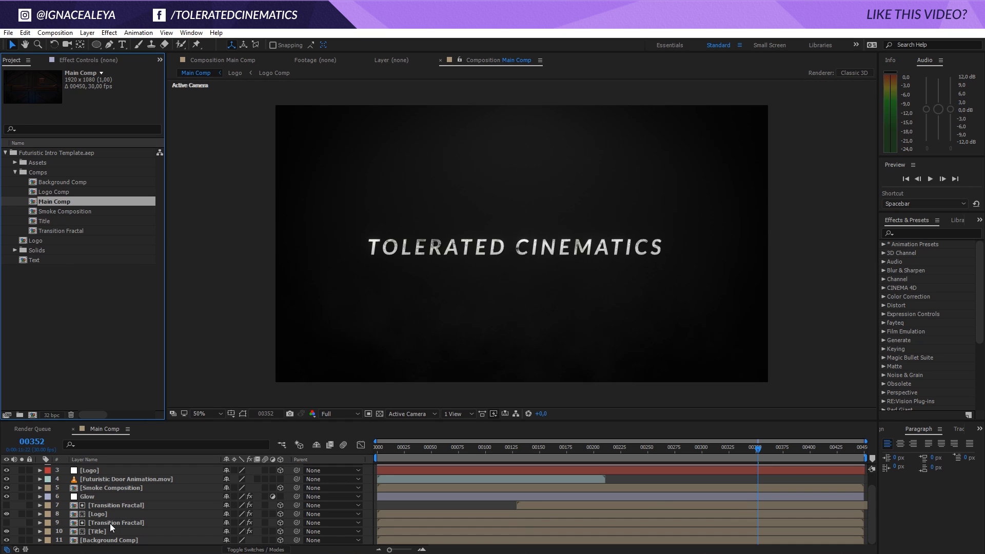
double_click(44, 221)
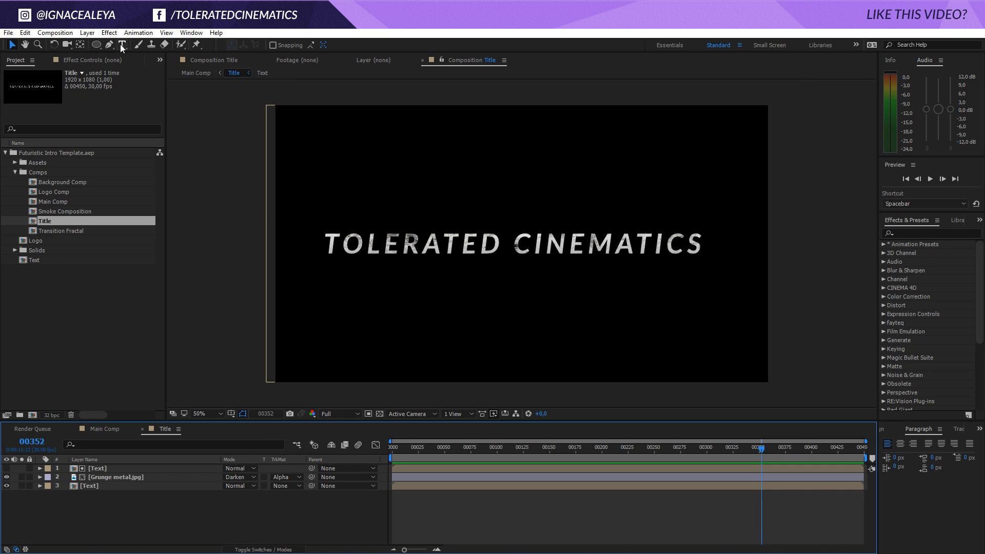
Open the Text precomp that holds the TOLERATED CINEMATICS title.
double_click(35, 260)
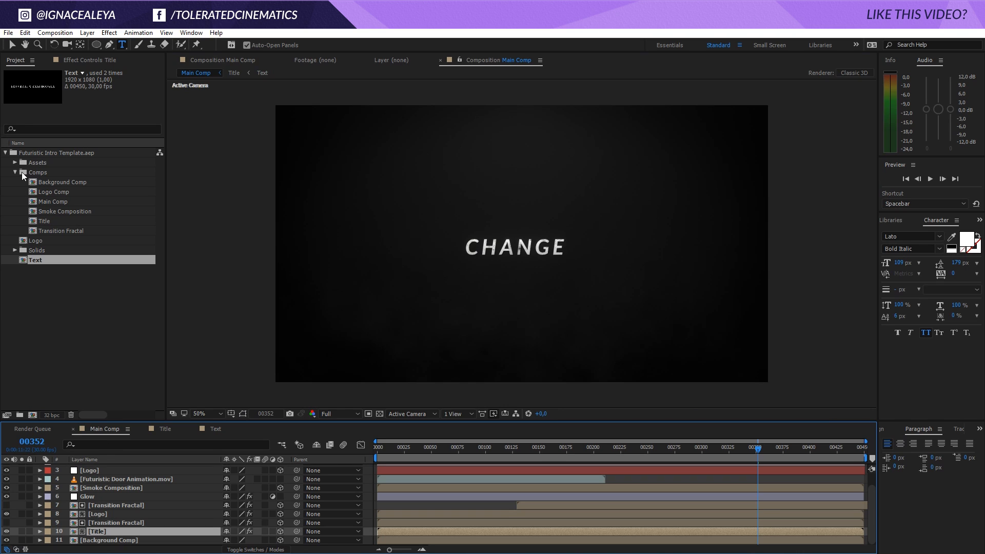
mouse_move(162, 42)
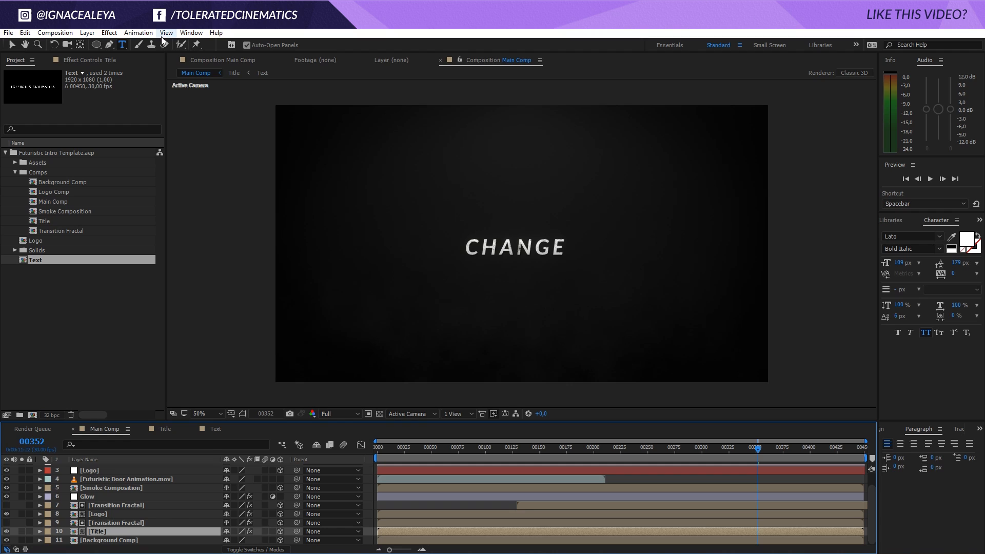